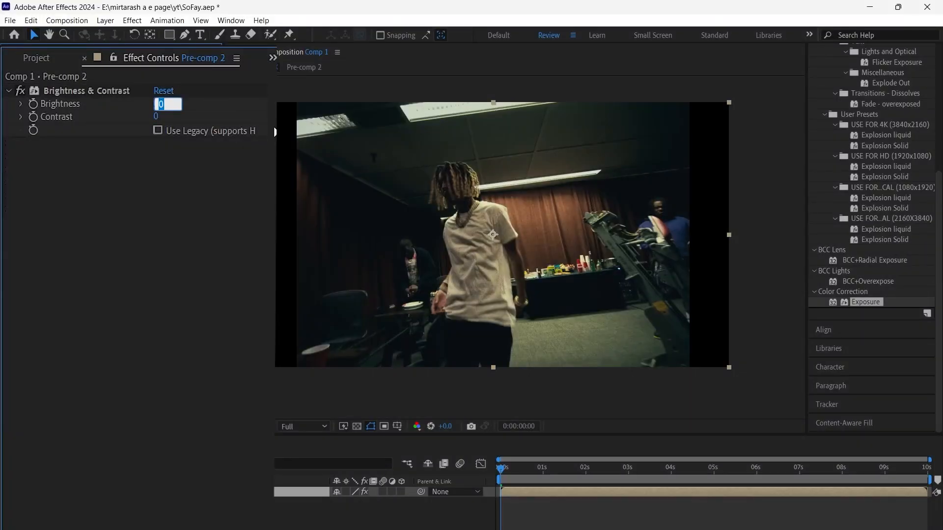
Set the Brightness & Contrast brightness on Pre-comp 2 to 100
type("100")
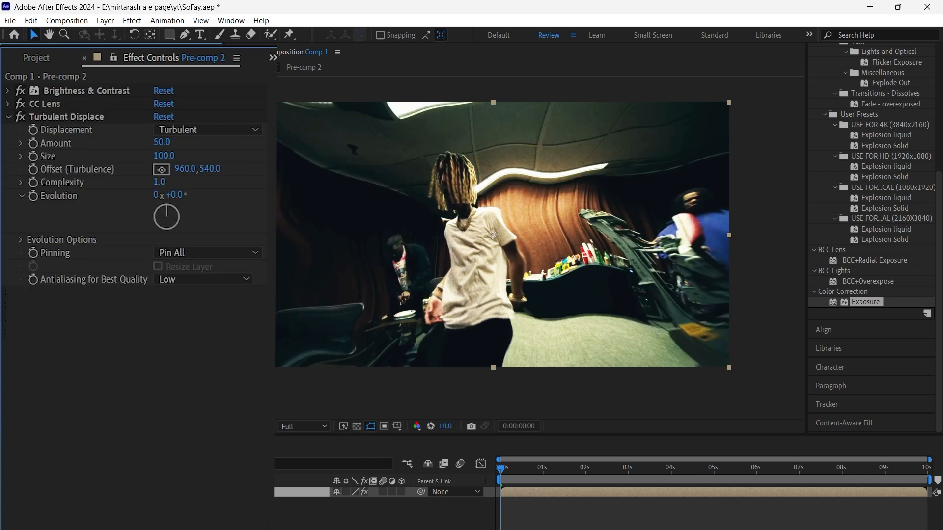
Apply Radial Blur to the clip and set its type to zoom
double_click(161, 143)
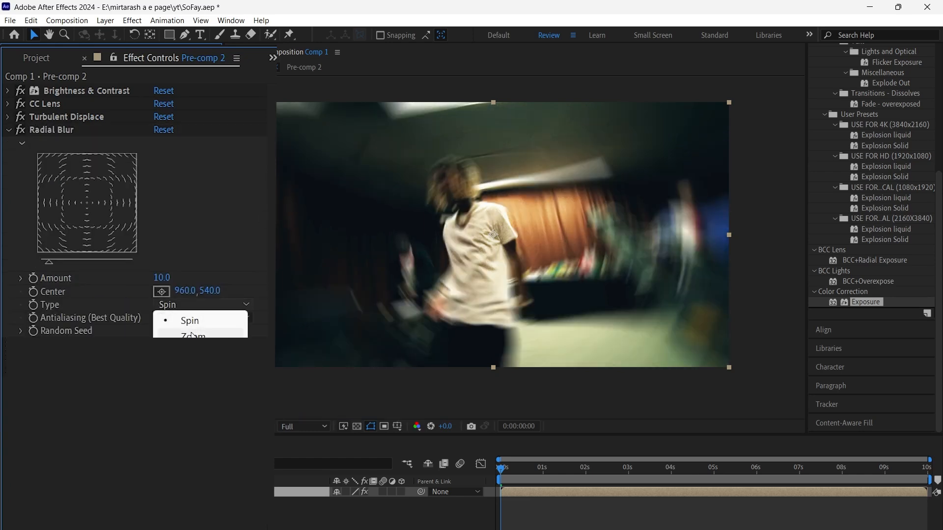
left_click(193, 336)
type("5")
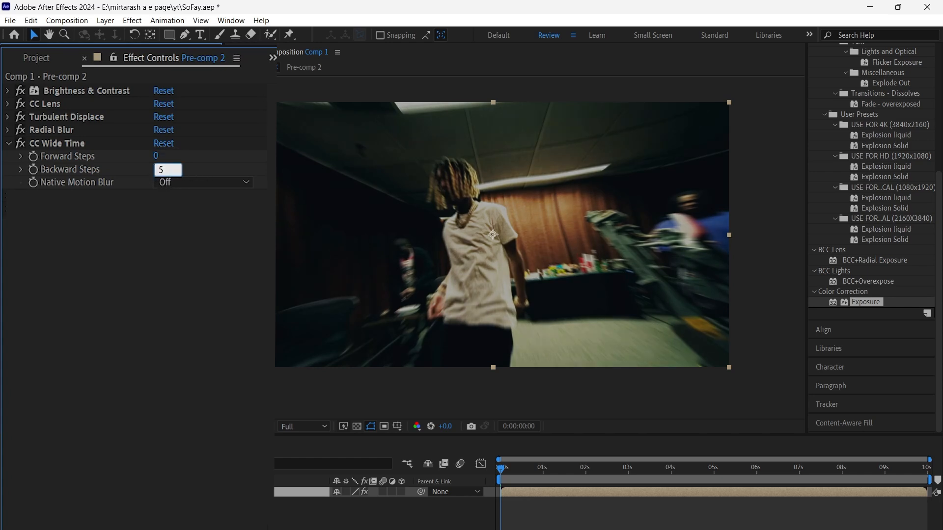
Confirm CC Wide Time's 5 backward steps and set Channel Blur red blurriness to 22.0
key("Return")
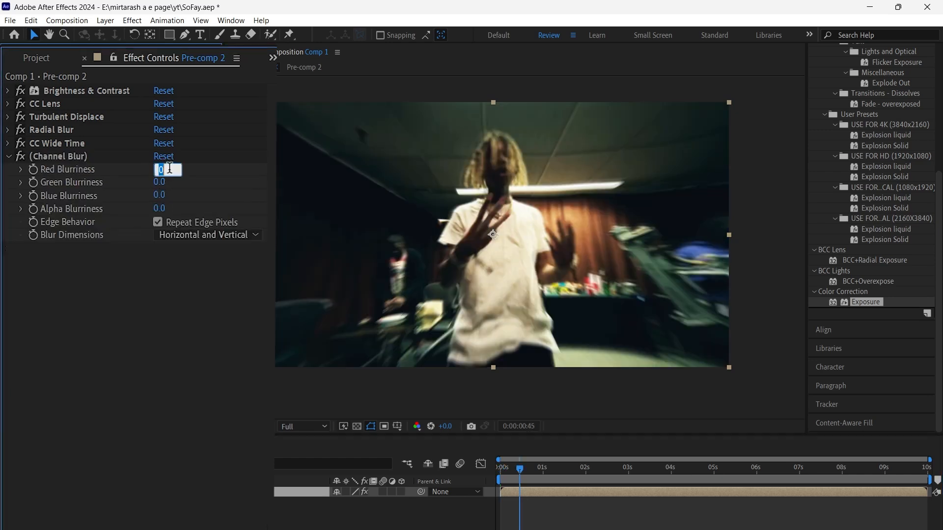
type("22.0")
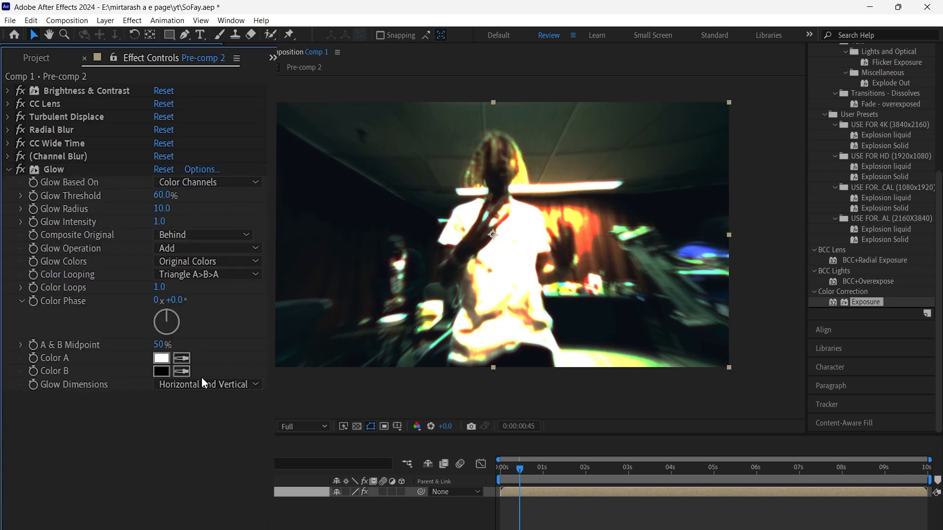
Make the Glow vertical-only with radius 290 and intensity 1.5, then collapse the effects
left_click(206, 384)
type("90")
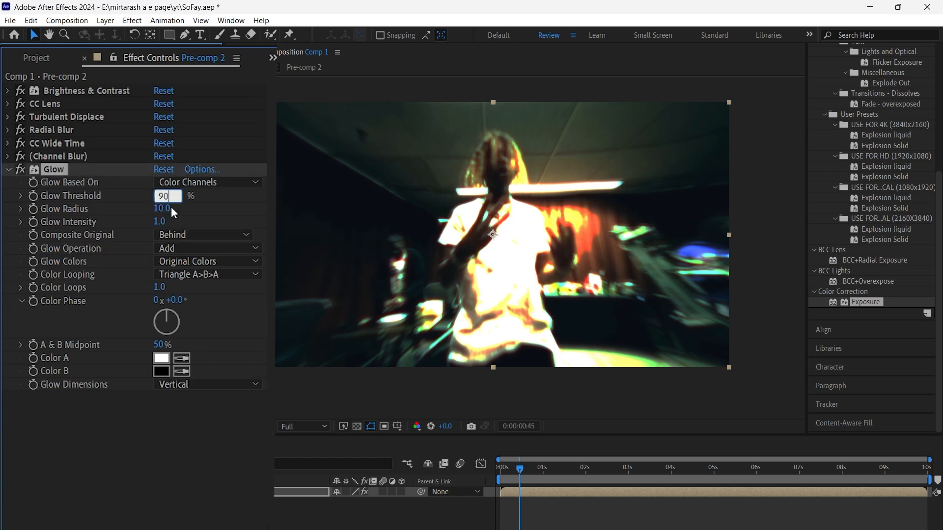
double_click(162, 209)
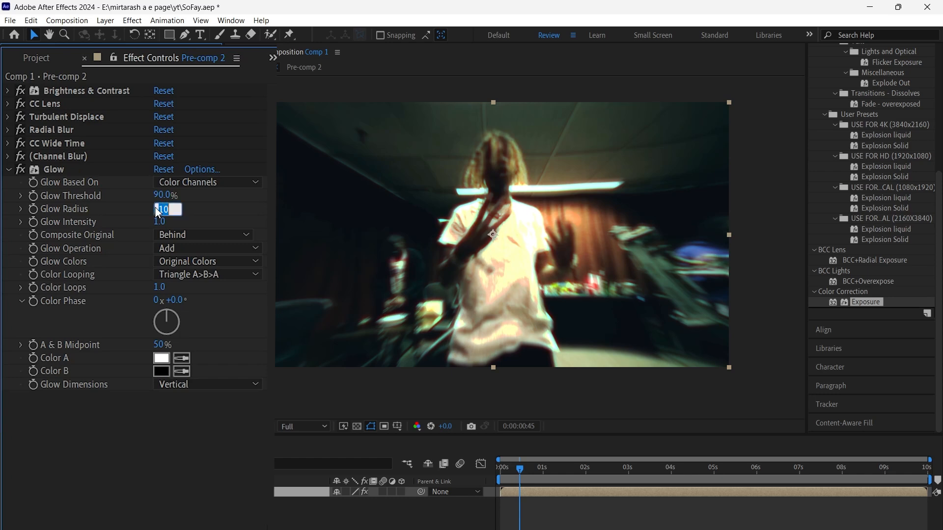
type("290.0")
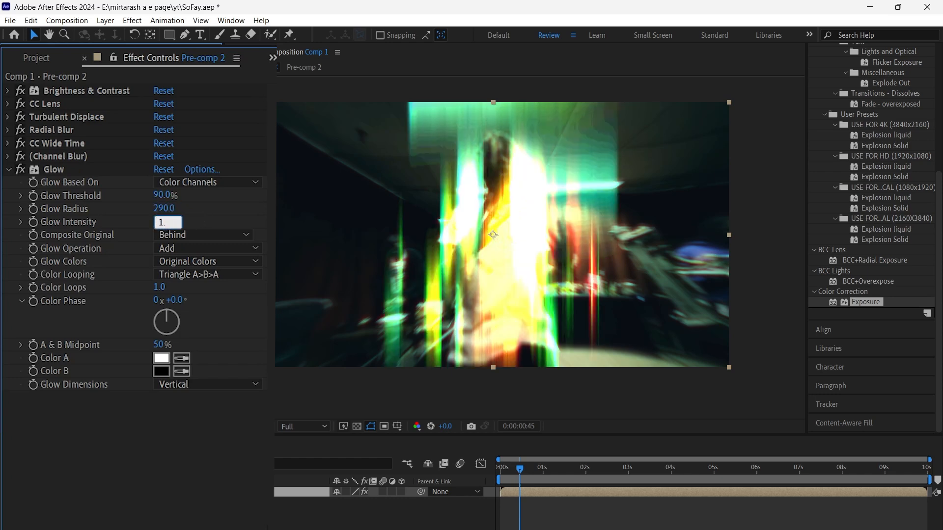
type("1.5")
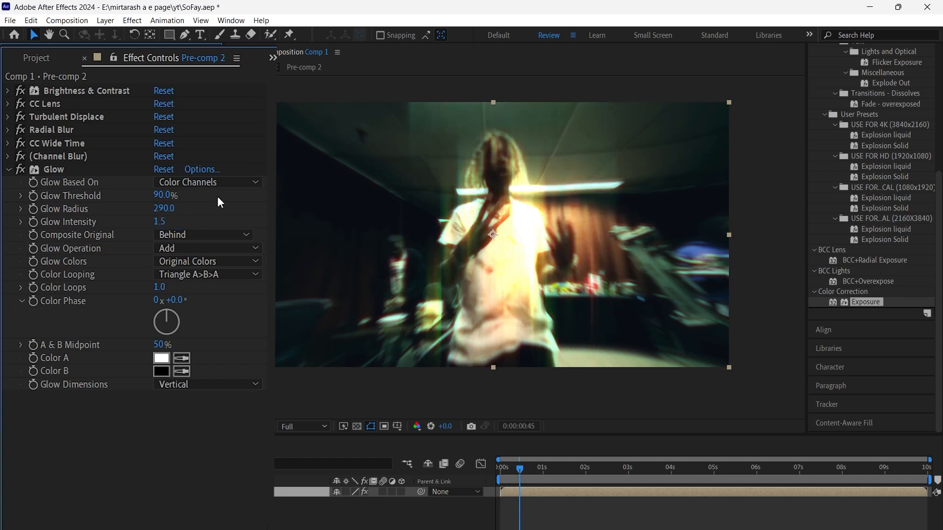
left_click(7, 169)
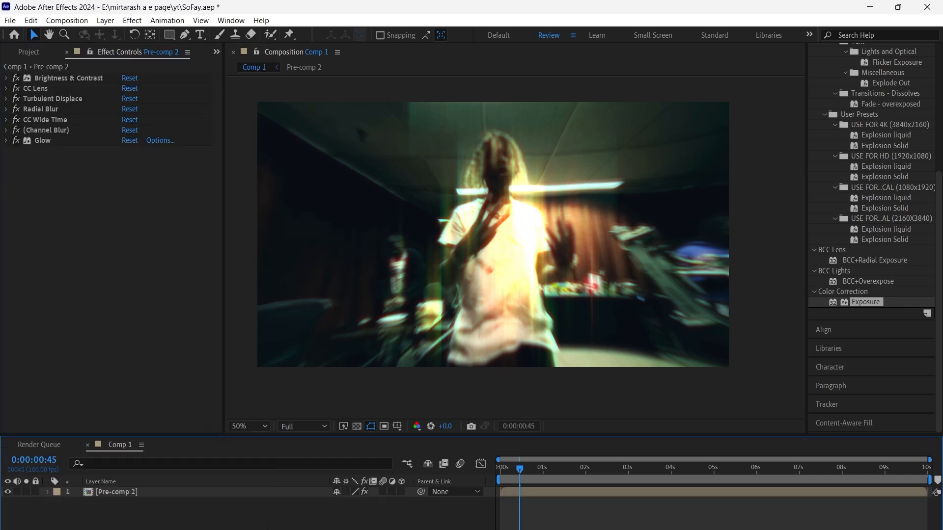
mouse_move(405, 521)
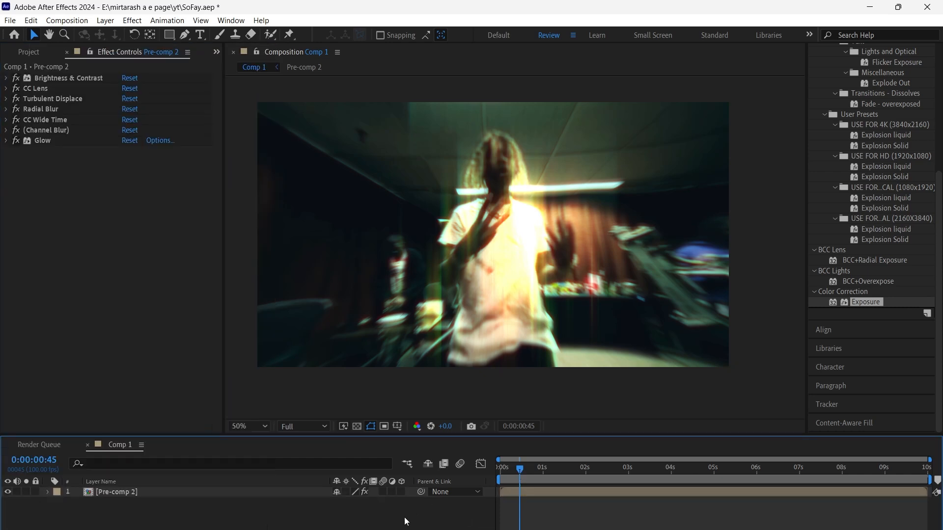